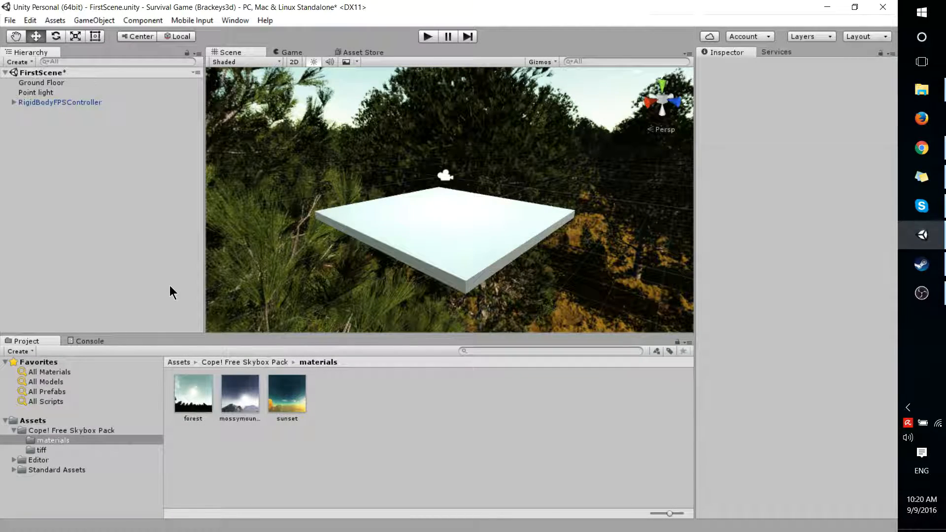
pyautogui.moveTo(232, 123)
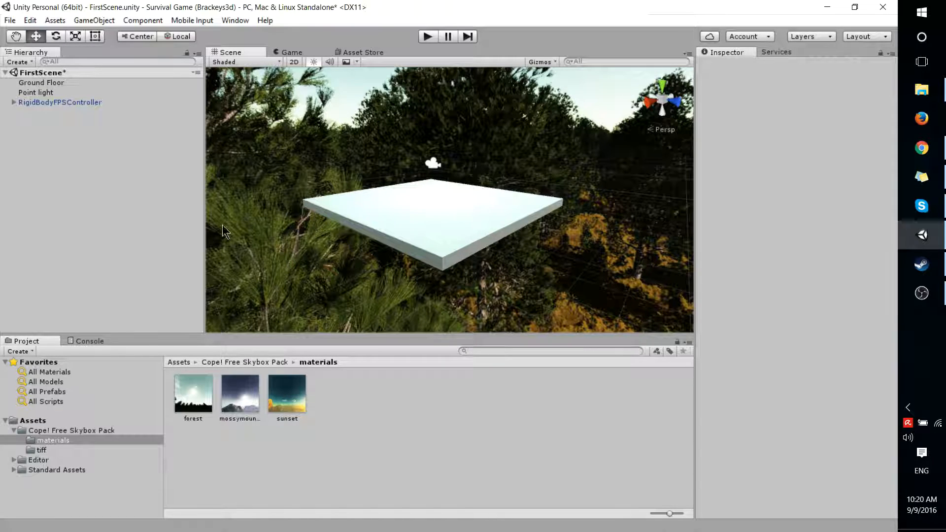
# - Browse the Cope! Free Skybox Pack folder and return to the root Assets folder
pyautogui.click(71, 429)
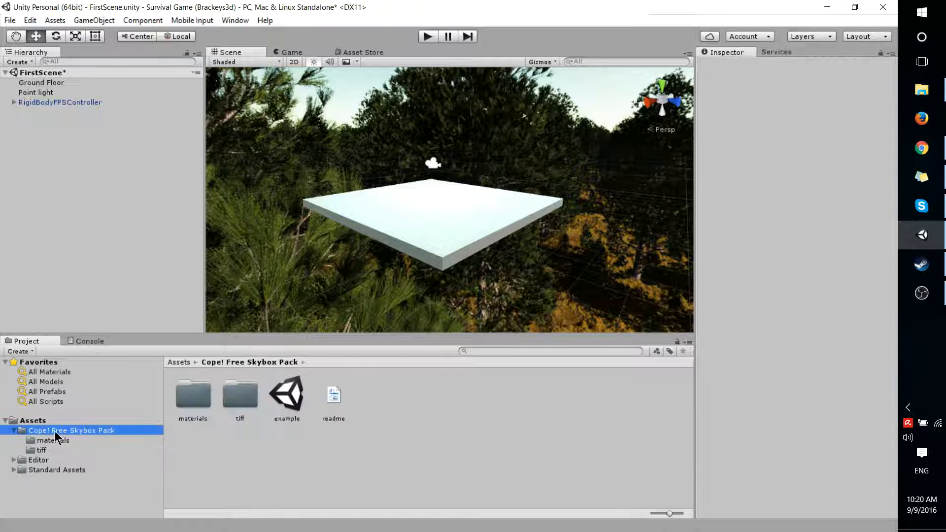
pyautogui.click(33, 420)
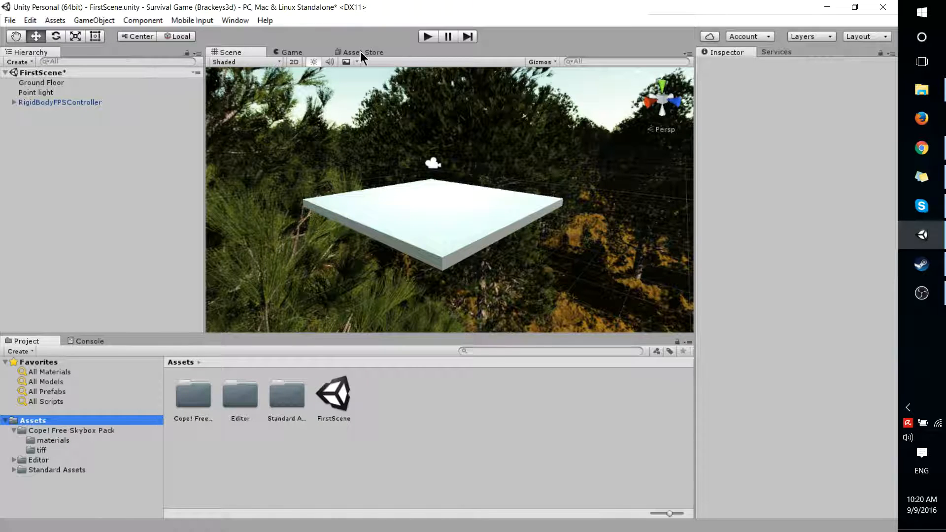
pyautogui.click(359, 53)
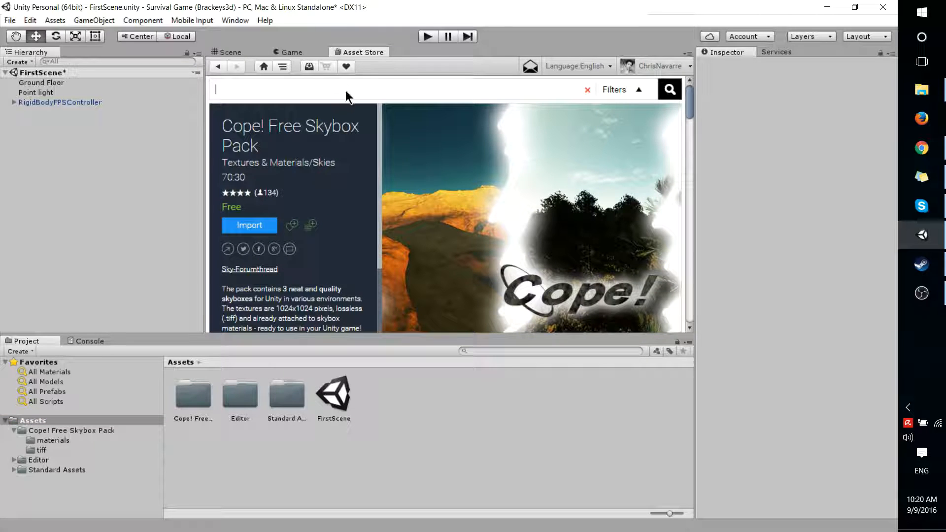
pyautogui.write('skyb')
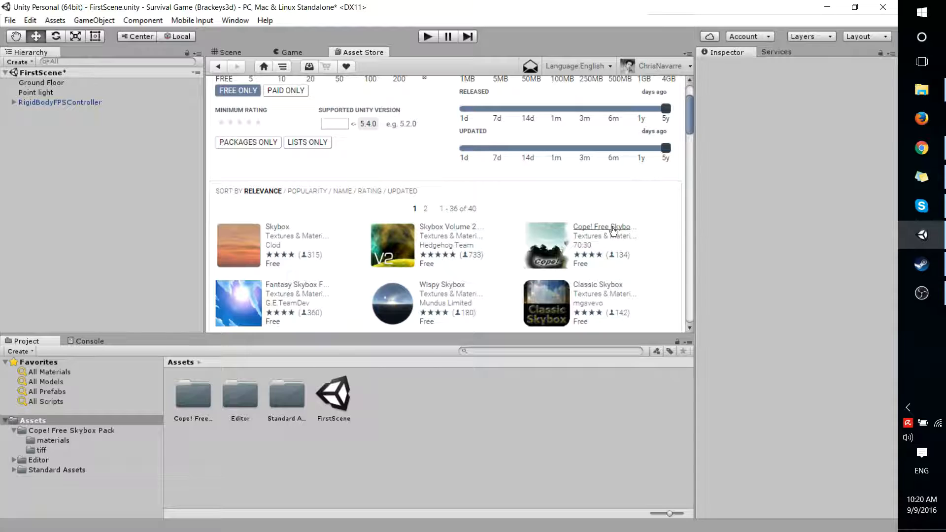
pyautogui.moveTo(623, 233)
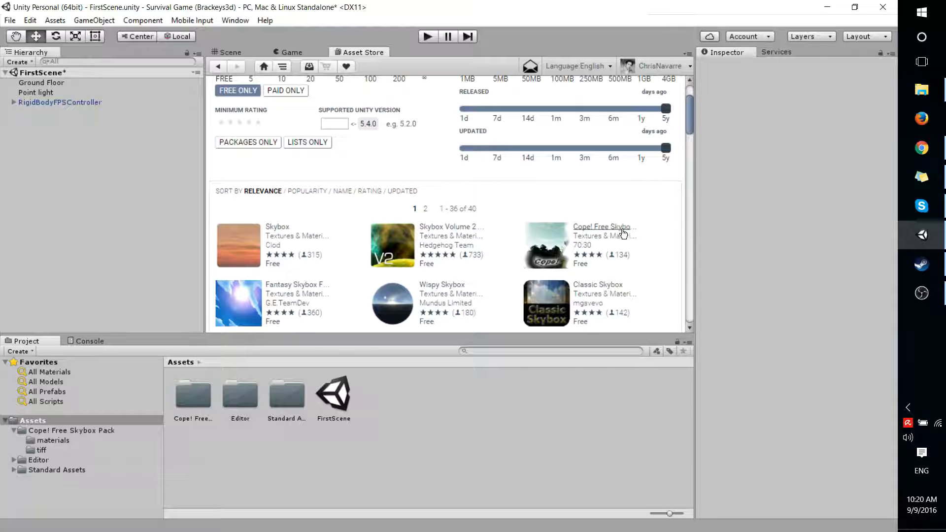
pyautogui.click(603, 226)
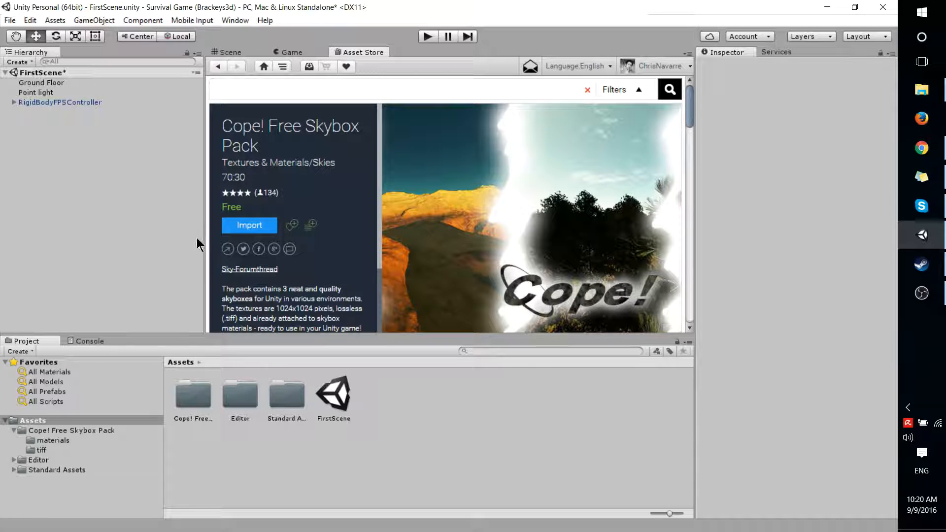
pyautogui.moveTo(69, 413)
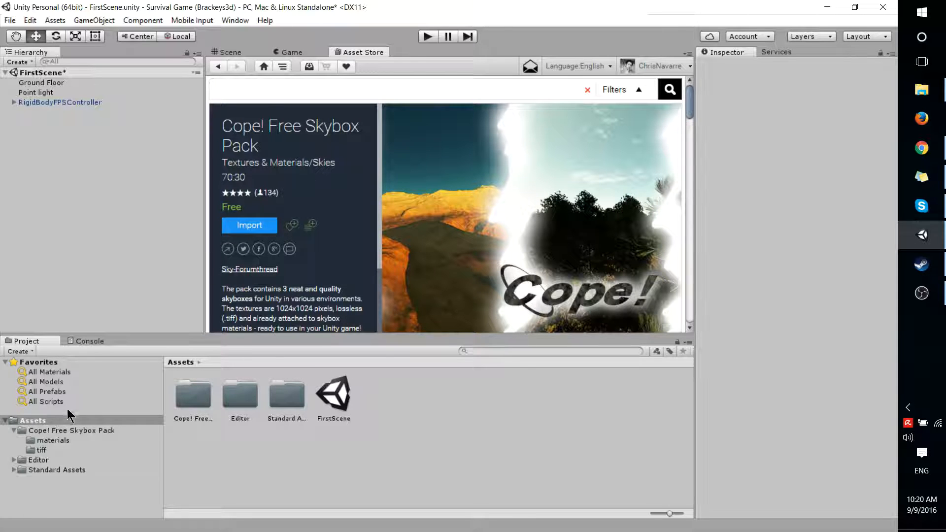
pyautogui.click(227, 51)
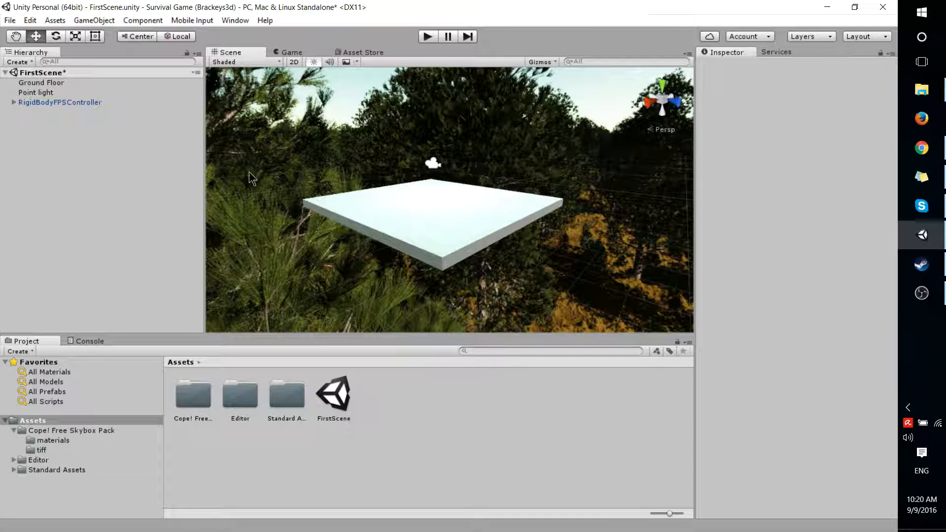
# - Browse the skybox pack's materials and texture folders, ending on forest, mossy mountains and sunset materials
pyautogui.click(71, 429)
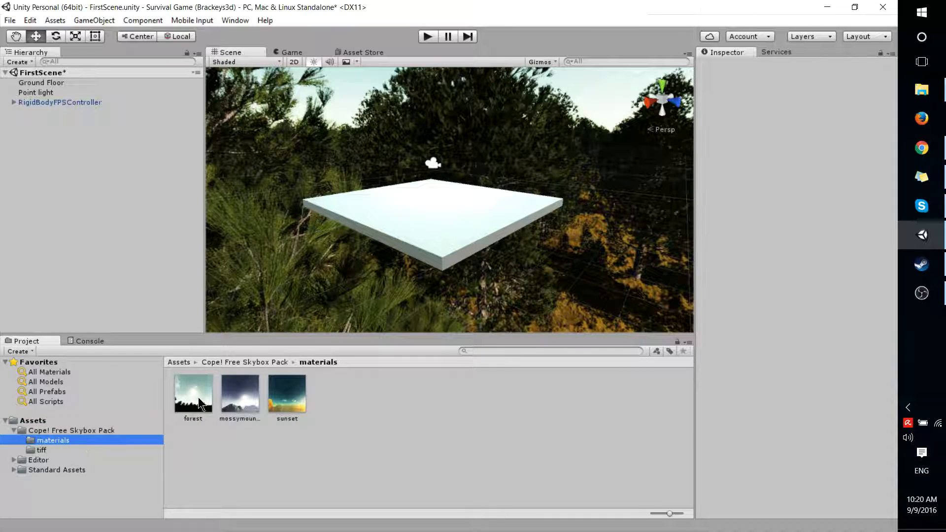
pyautogui.click(37, 450)
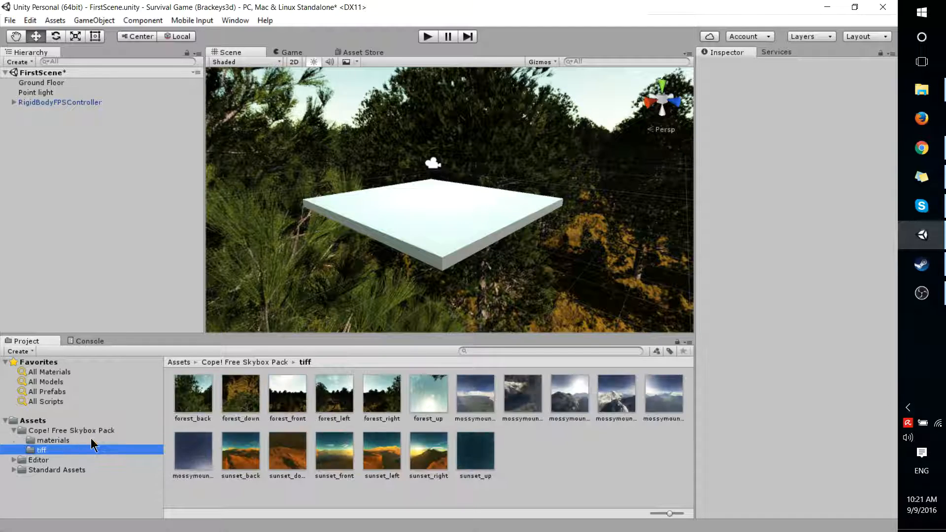
pyautogui.click(53, 440)
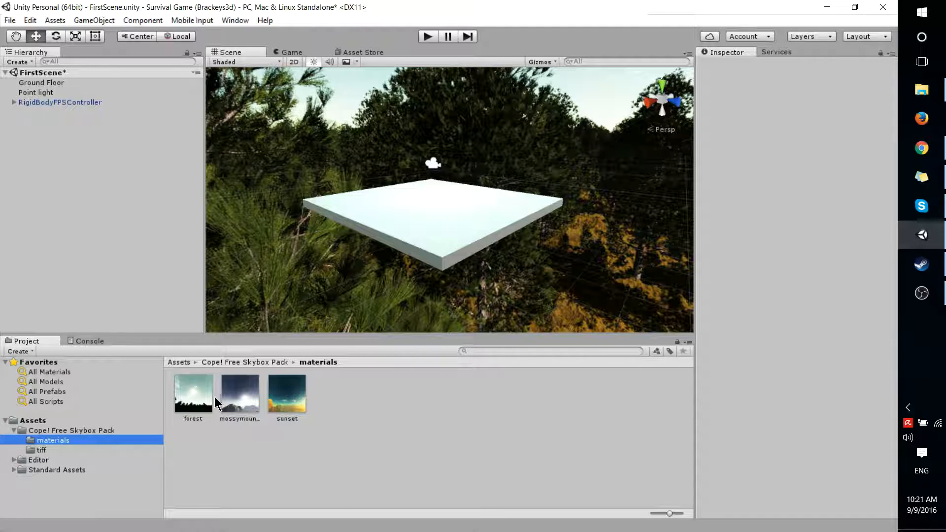
pyautogui.click(36, 450)
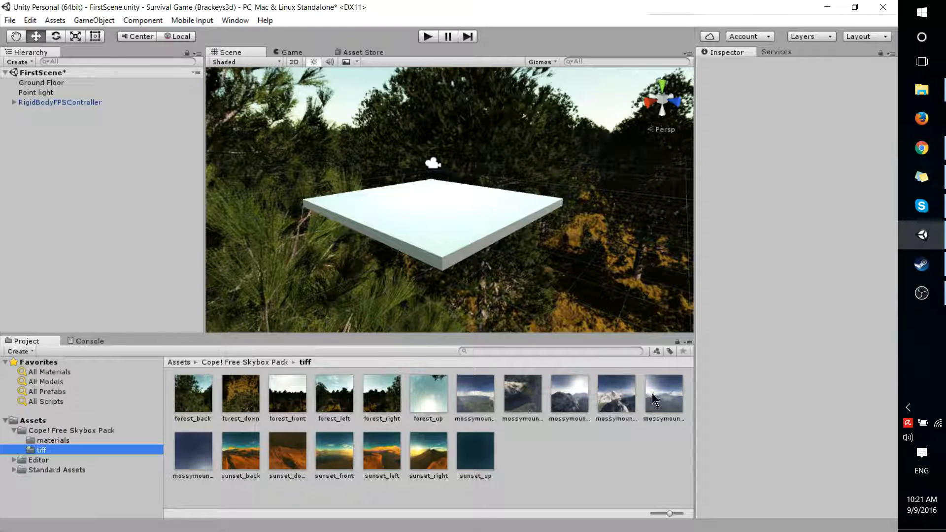
pyautogui.click(46, 440)
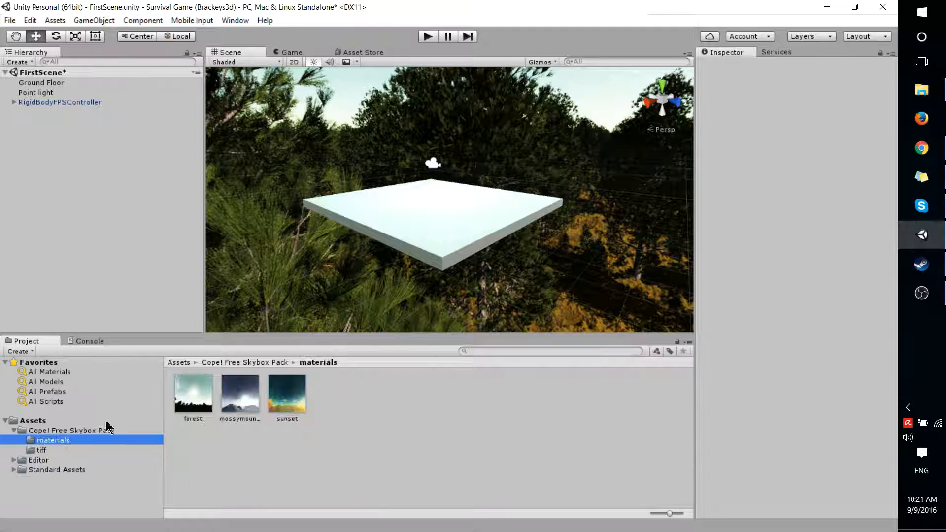
# - Inspect the sunset material, then the forest material with its six-sided shader and face textures
pyautogui.click(240, 396)
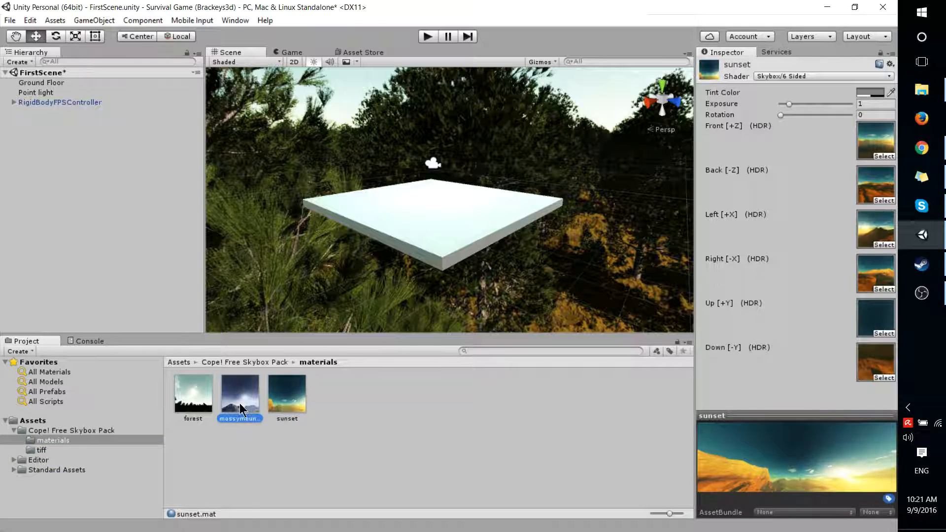
pyautogui.click(193, 394)
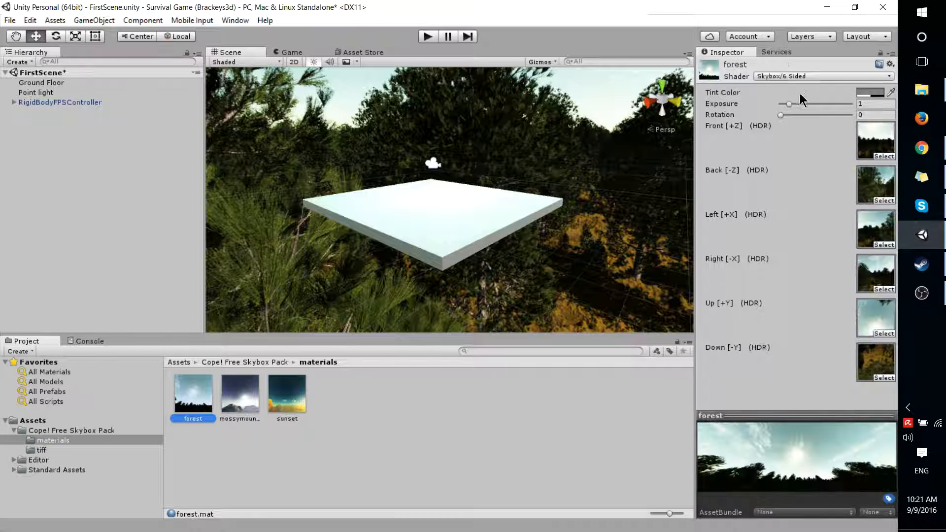
pyautogui.moveTo(862, 84)
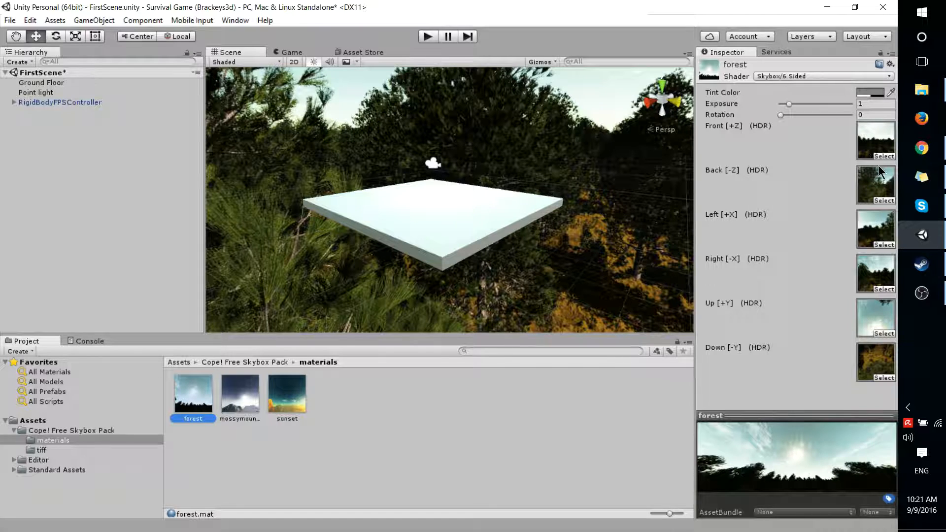
pyautogui.moveTo(782, 246)
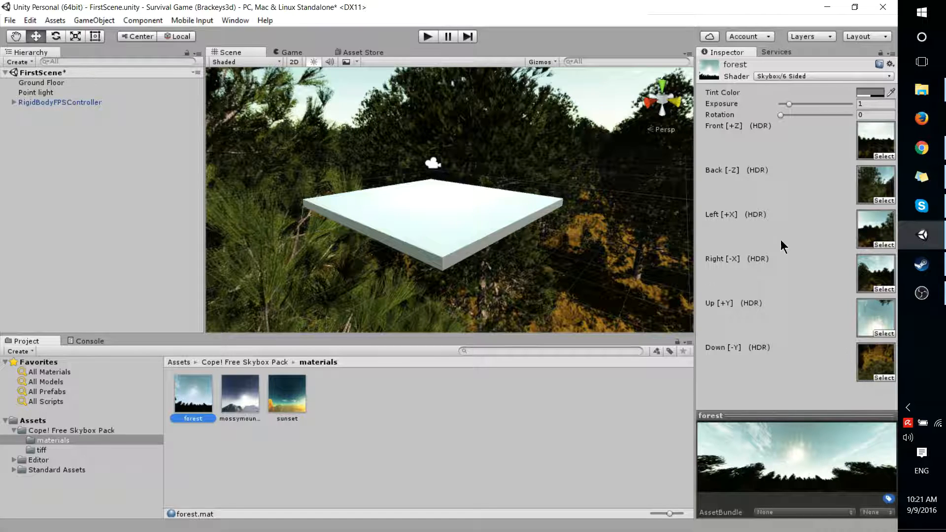
pyautogui.moveTo(166, 135)
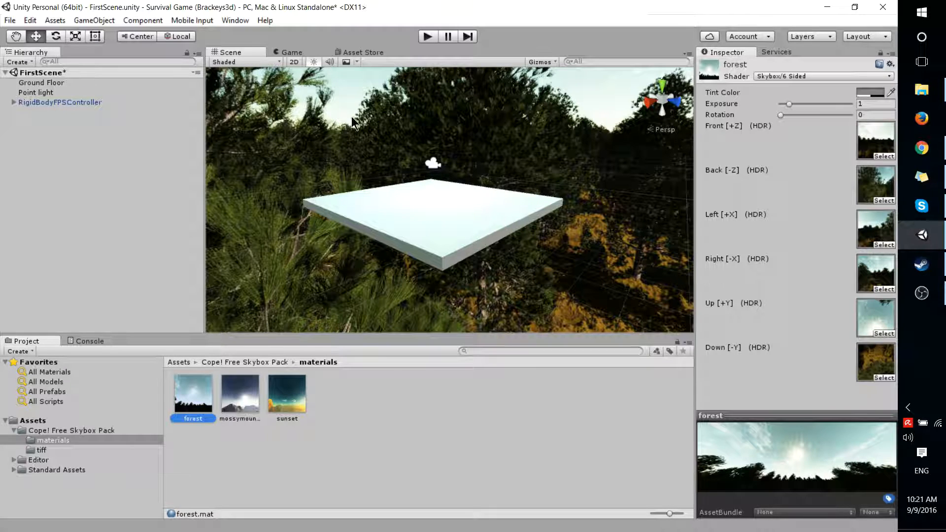
# - In Lighting settings, set the scene skybox to the mossymountains material
pyautogui.click(235, 20)
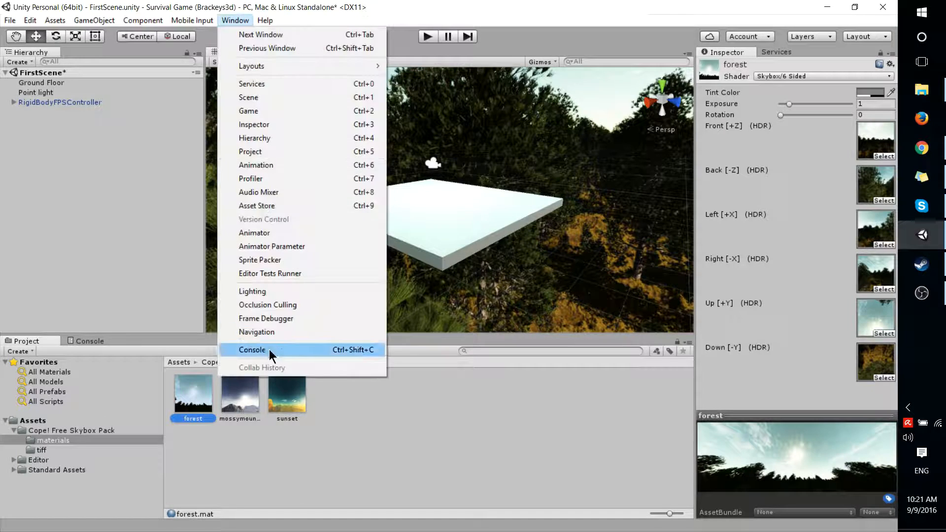
pyautogui.click(252, 290)
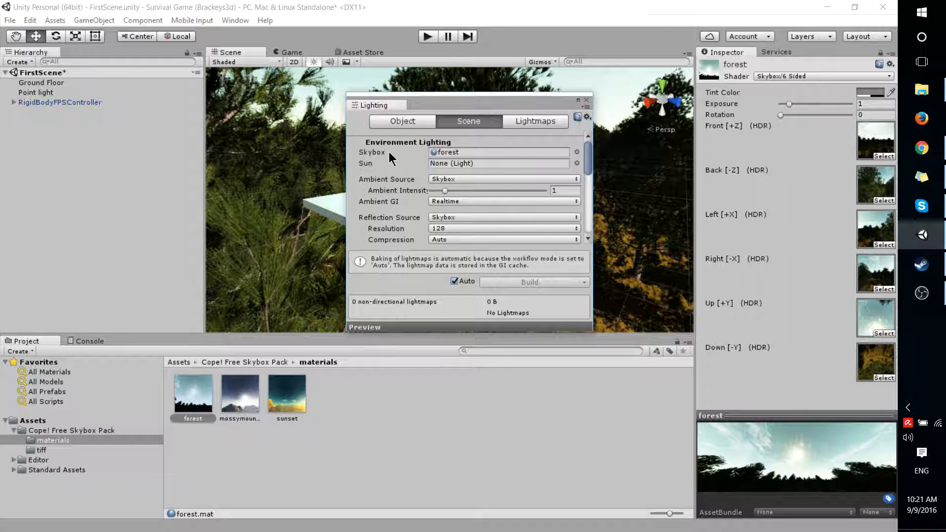
pyautogui.moveTo(439, 156)
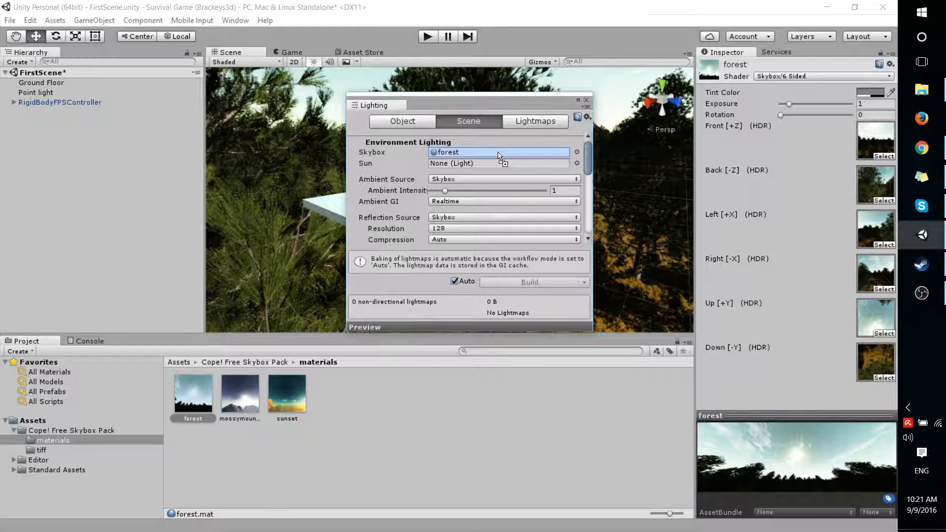
pyautogui.click(498, 151)
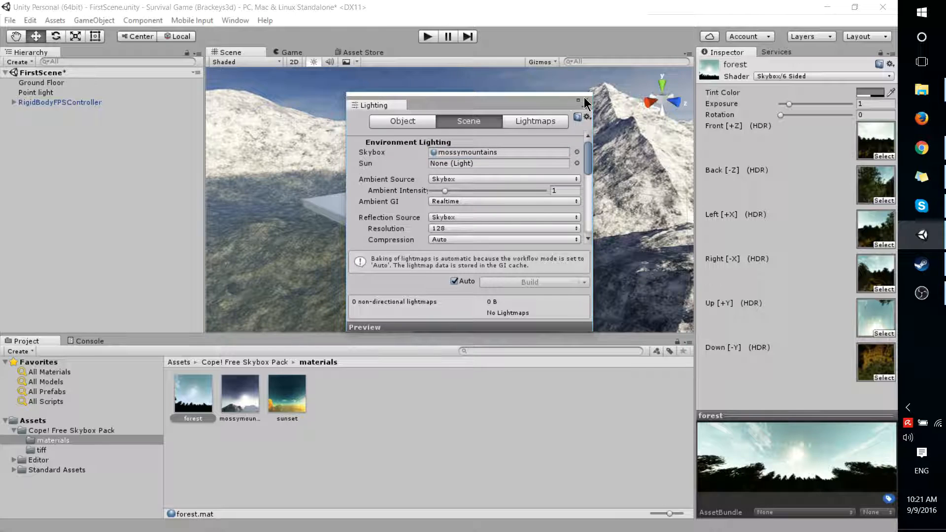
# - Close Lighting and run the scene in play mode to preview the mossy mountains sky
pyautogui.click(577, 100)
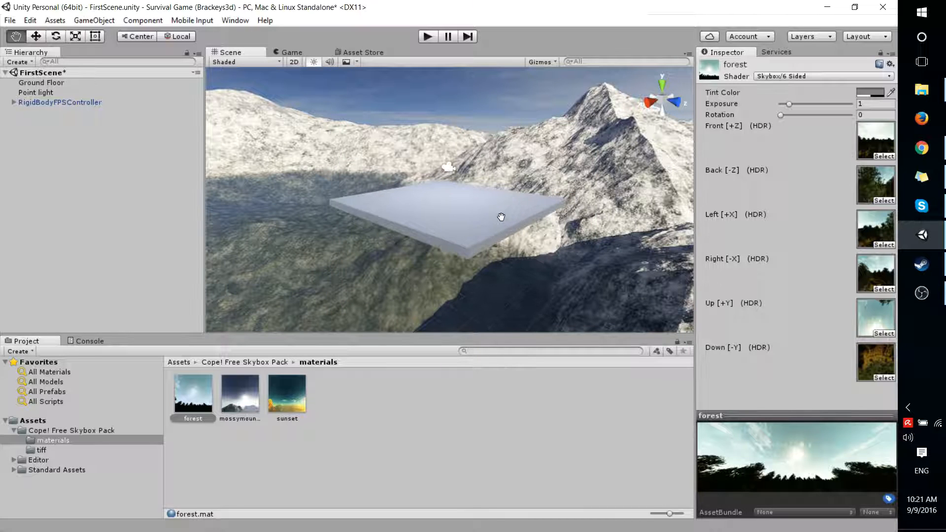
pyautogui.click(291, 52)
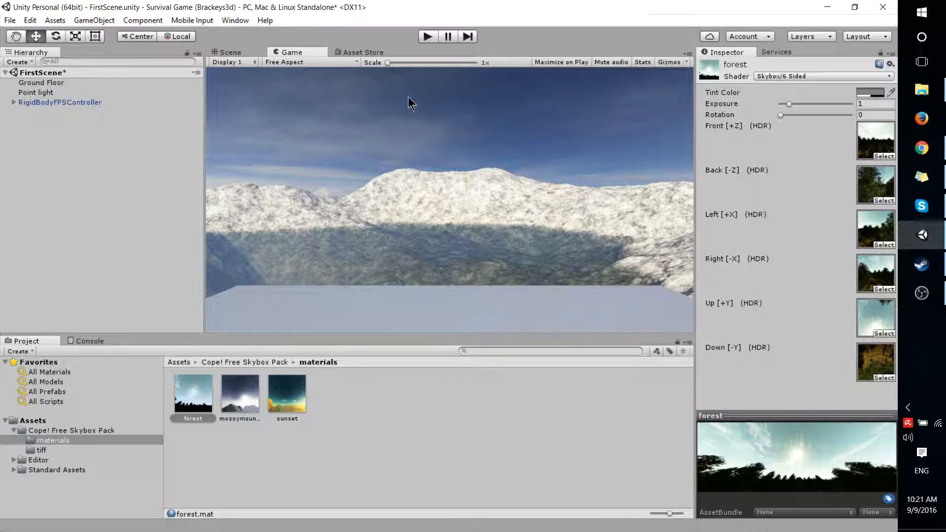
pyautogui.moveTo(432, 121)
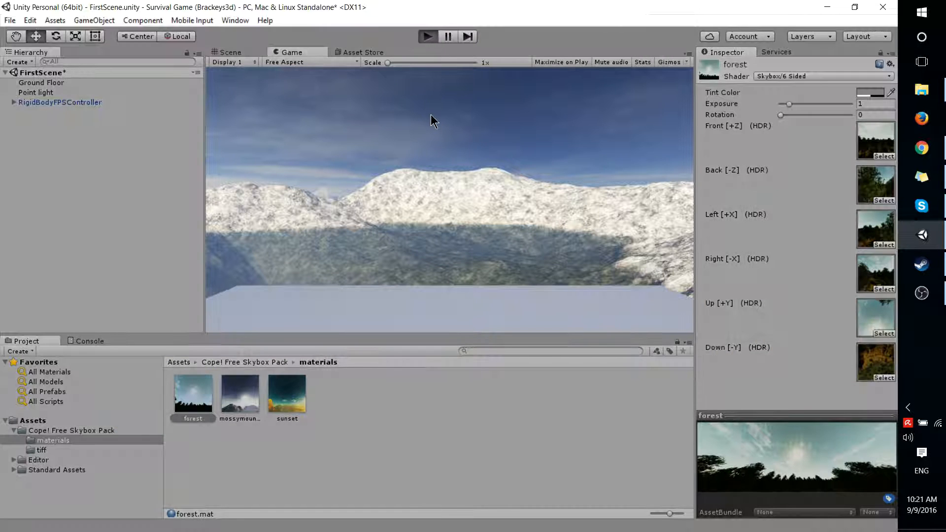